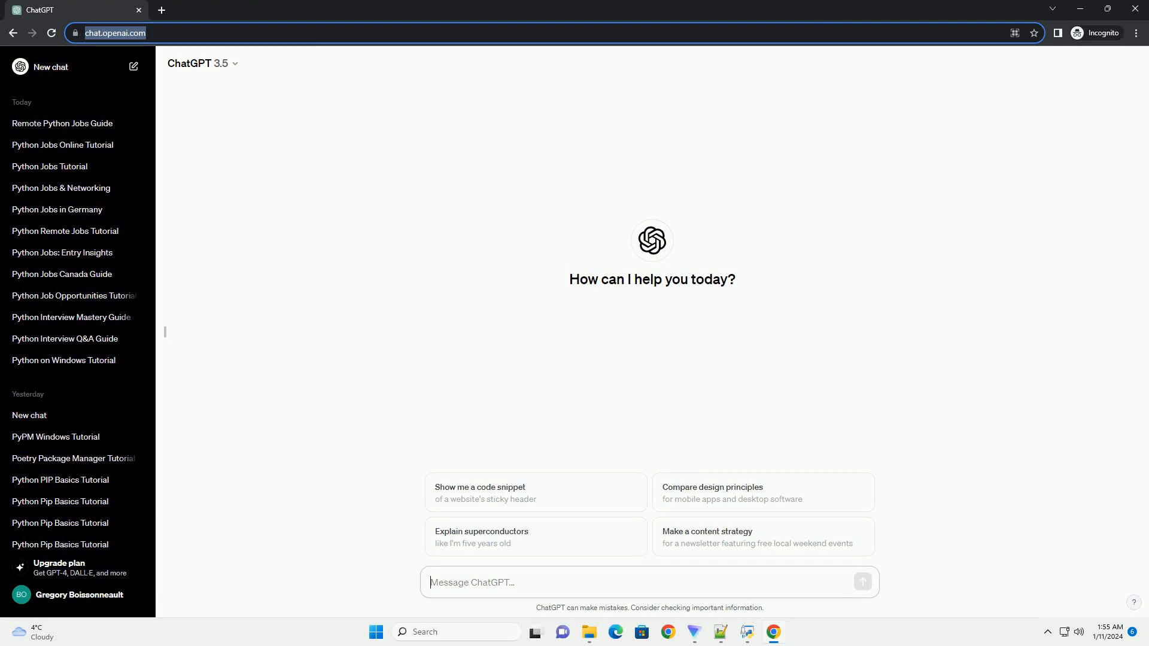
# - Send the prompt asking for a Python jobs salary tutorial for India with code
pyautogui.press('Return')
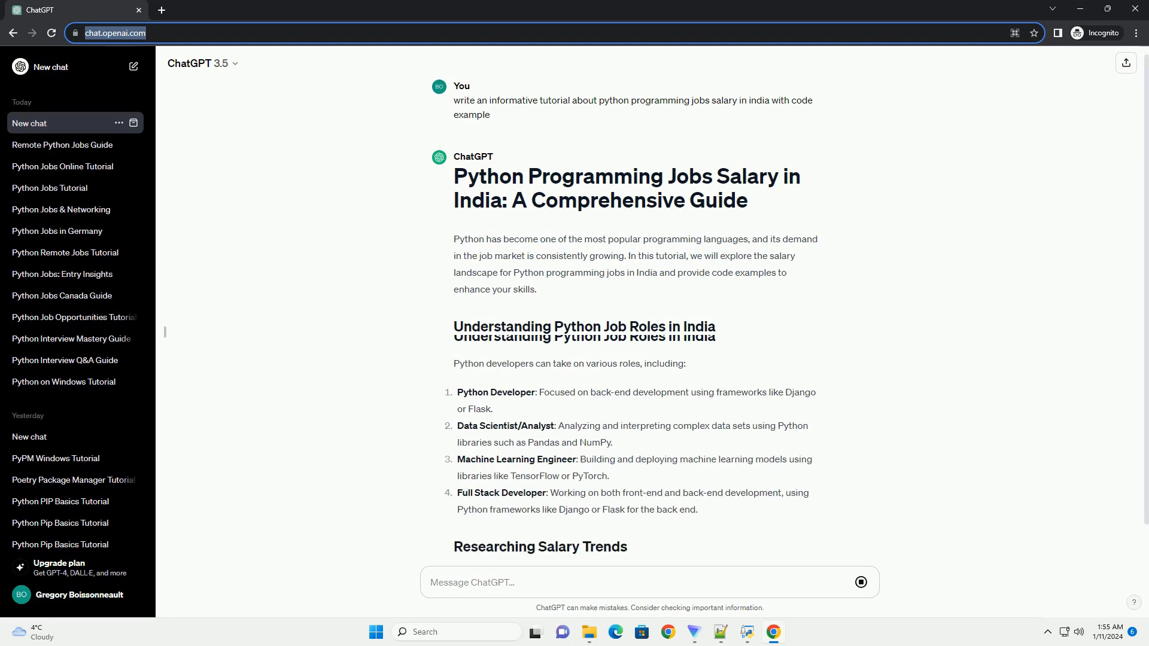
# - Scroll through the salary-trends section and the requests/beautifulsoup4 install commands as they generate
pyautogui.scroll(-3)
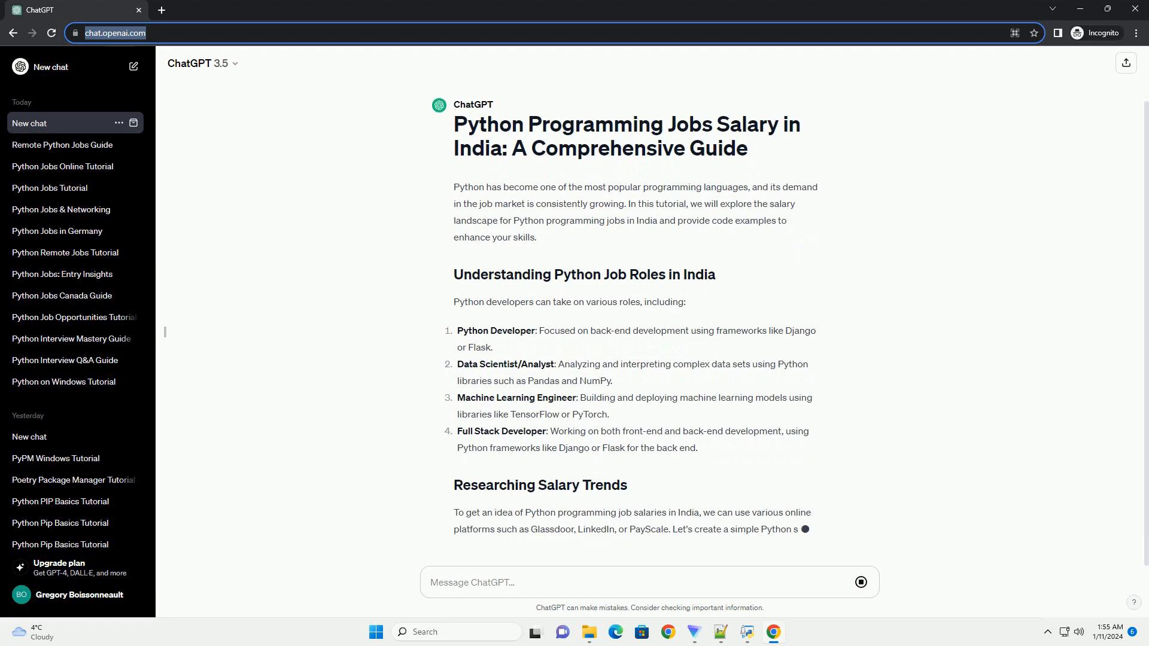
pyautogui.scroll(-3)
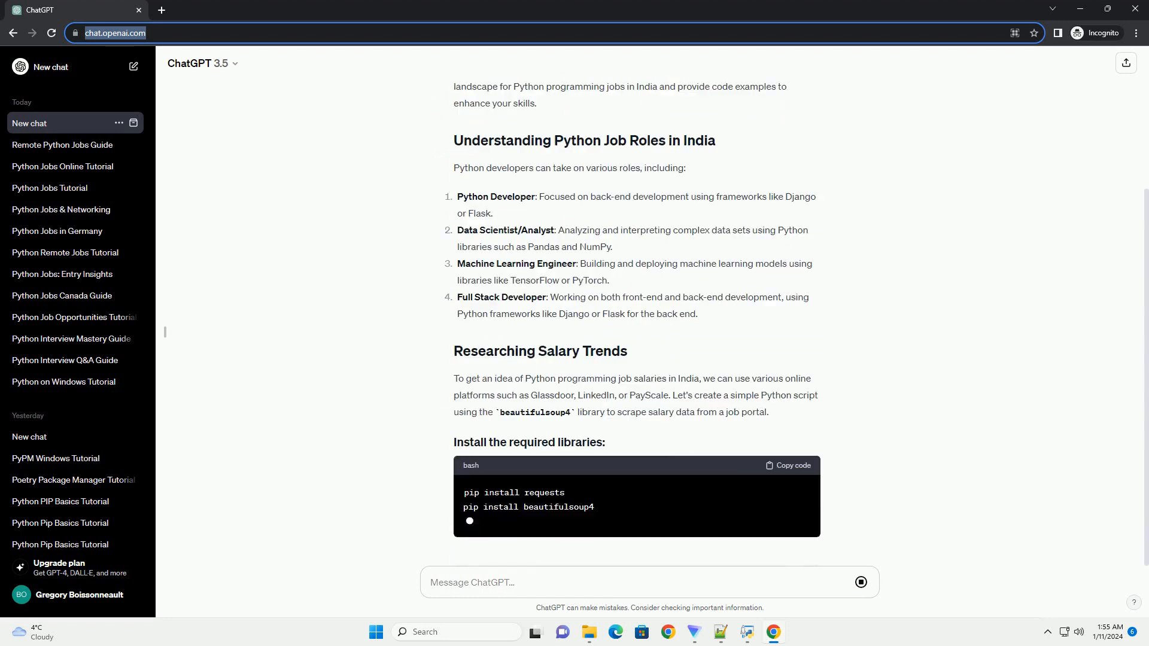
pyautogui.scroll(-3)
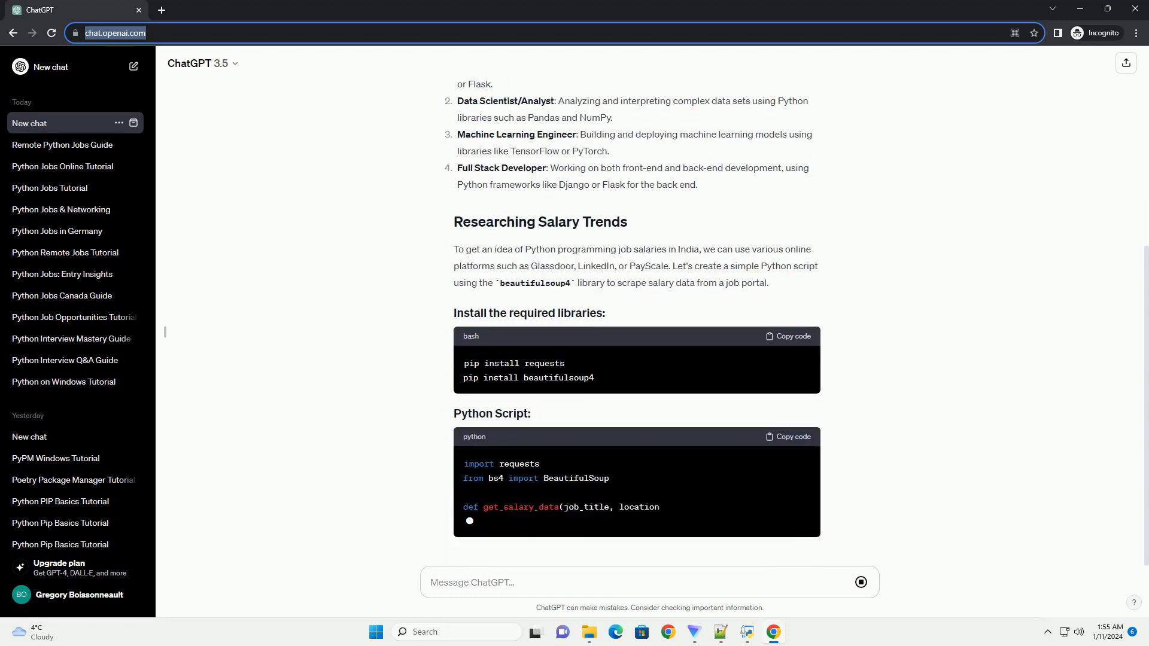
pyautogui.scroll(-3)
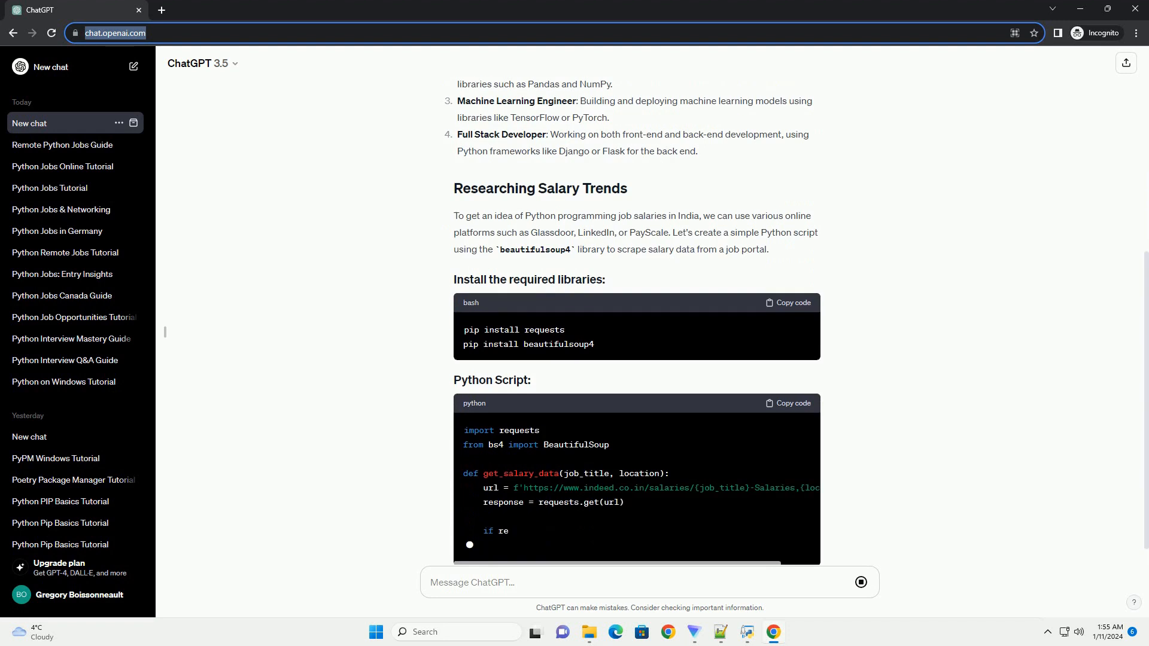
# - Scroll down to follow the BeautifulSoup scraping script, python-developer example usage and terms-of-service note
pyautogui.scroll(-3)
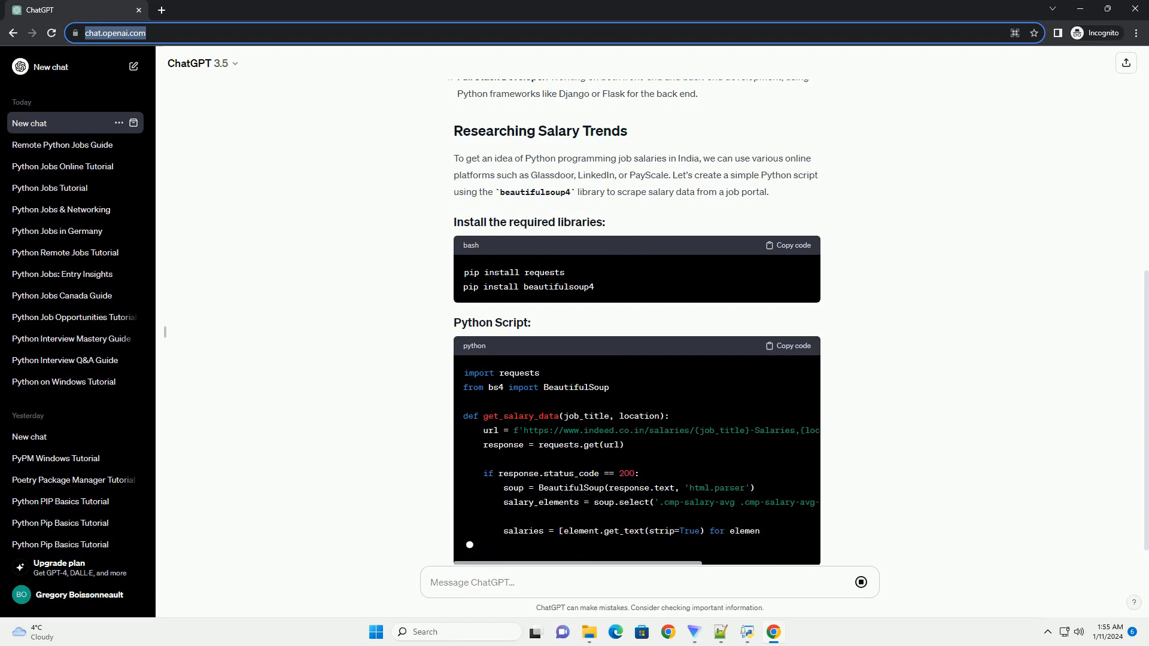
pyautogui.scroll(-3)
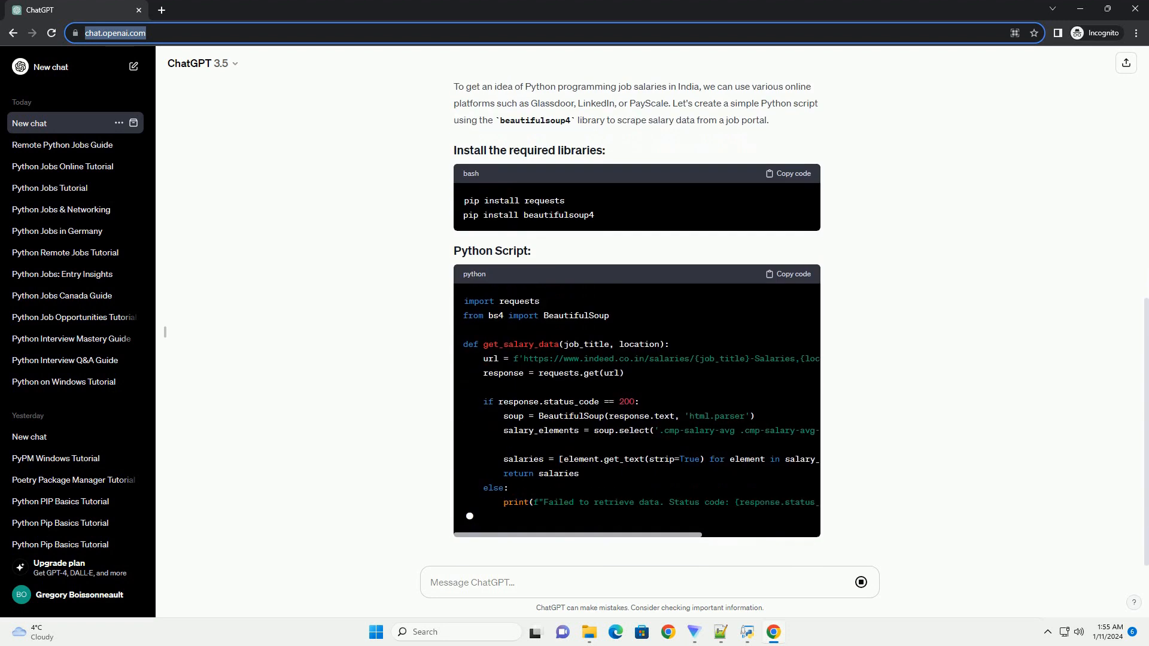
pyautogui.scroll(-3)
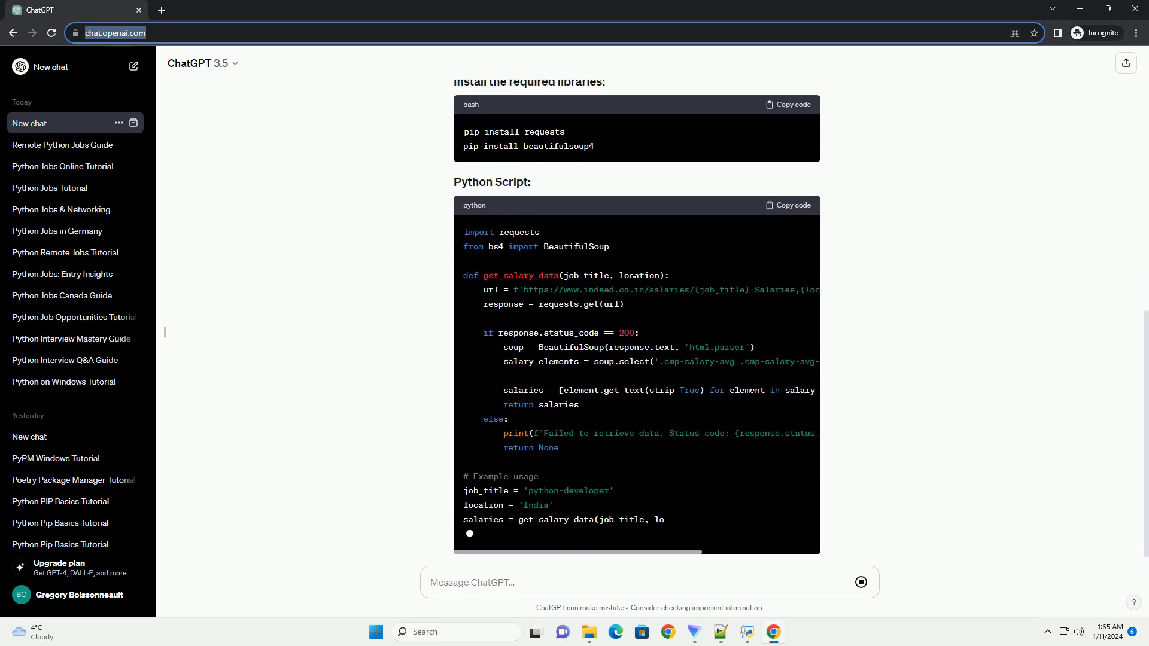
pyautogui.scroll(-3)
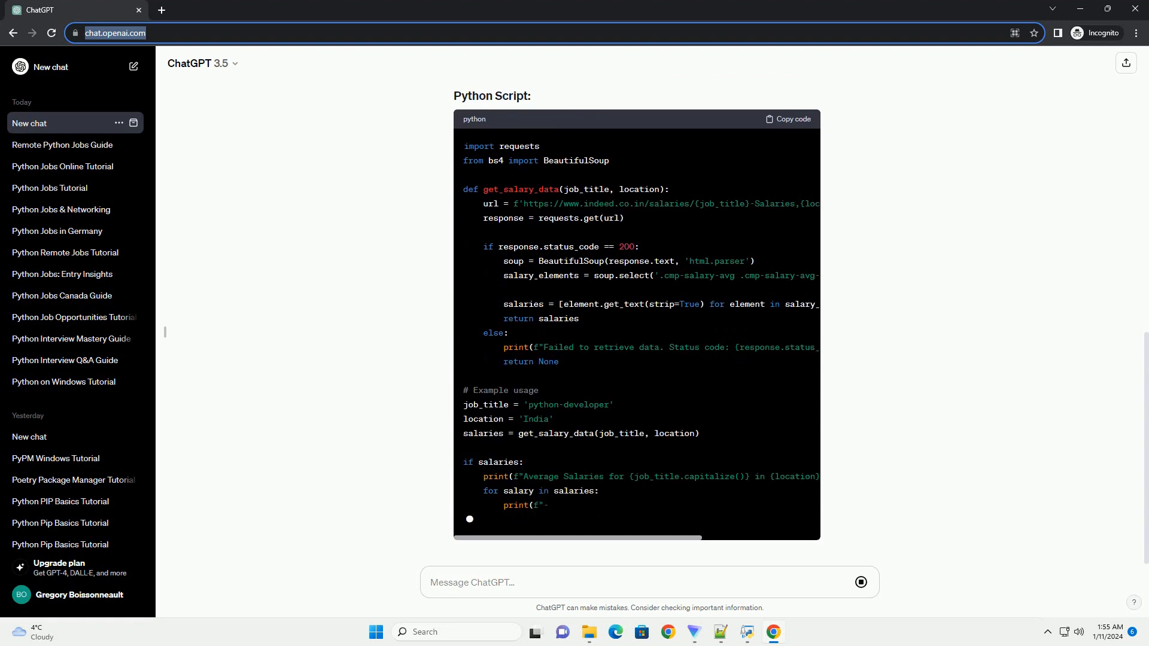
pyautogui.scroll(-3)
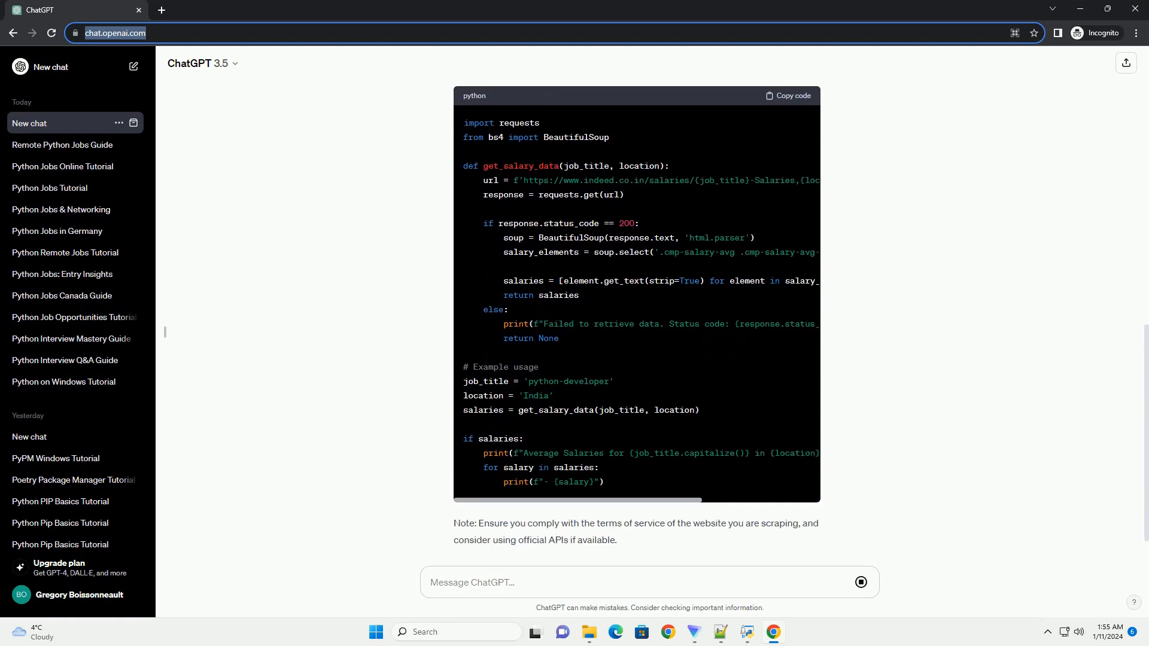
# - Scroll through the four skill-enhancement tips and the Conclusion as the response finishes
pyautogui.scroll(-3)
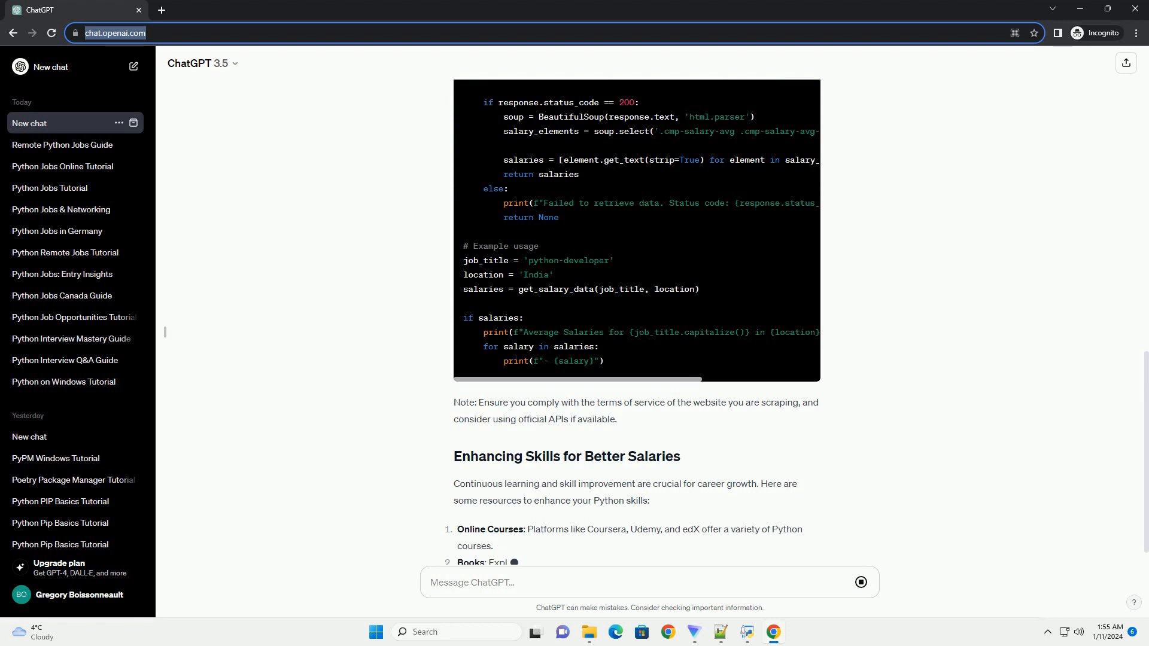
pyautogui.scroll(-3)
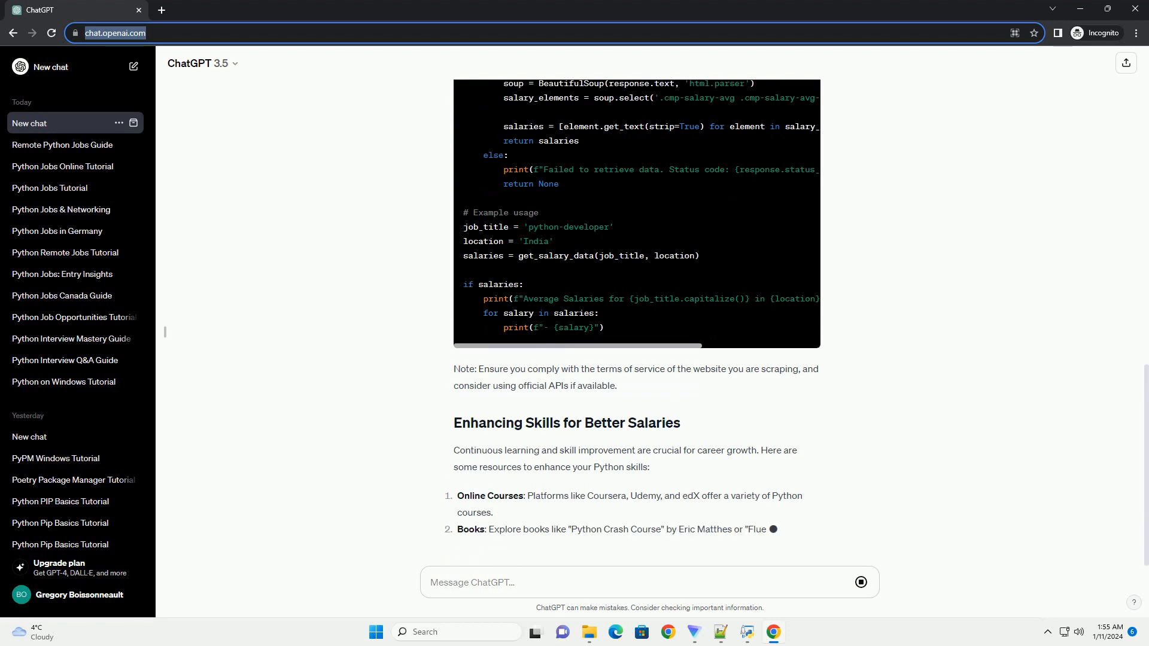
pyautogui.scroll(-3)
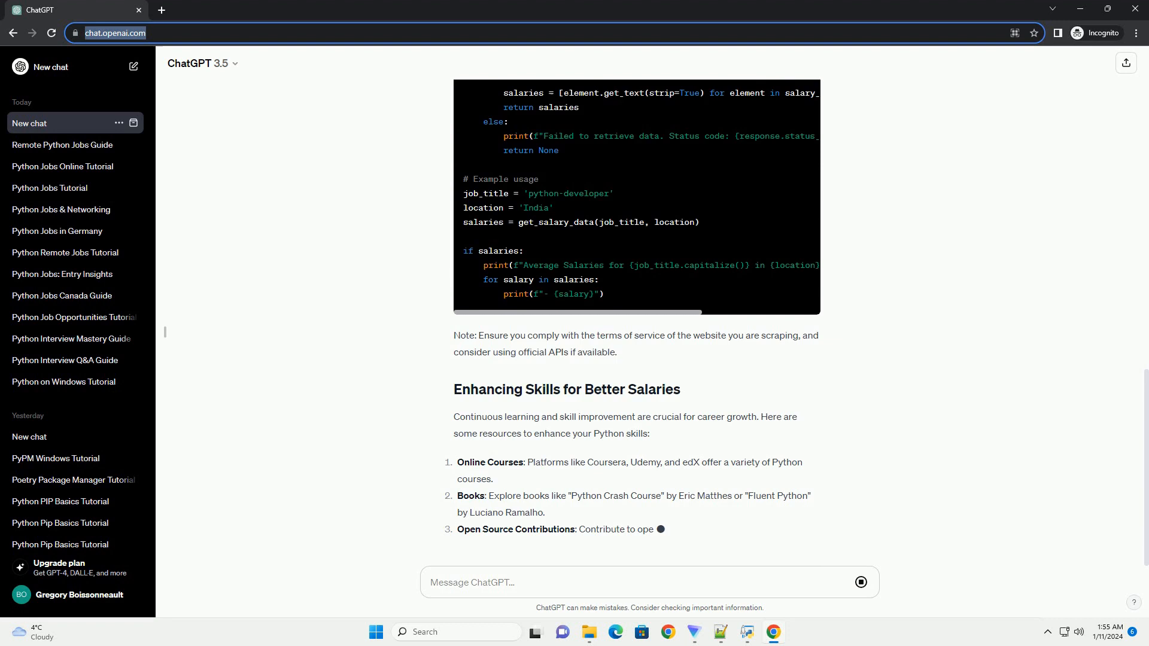
pyautogui.scroll(-3)
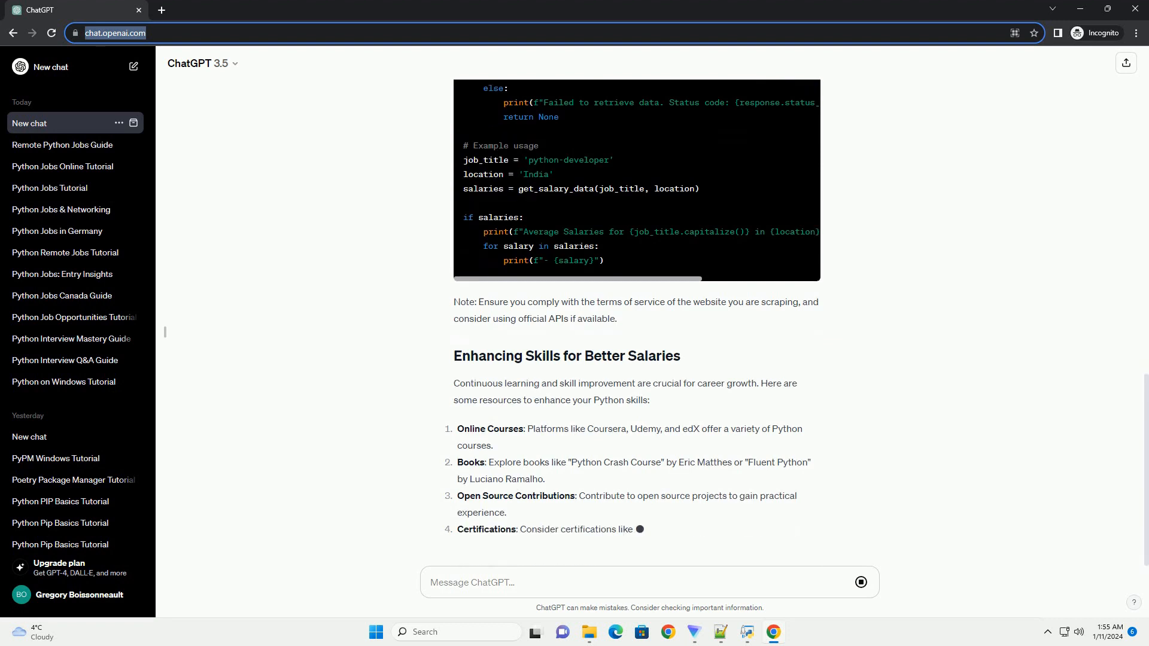
pyautogui.scroll(-3)
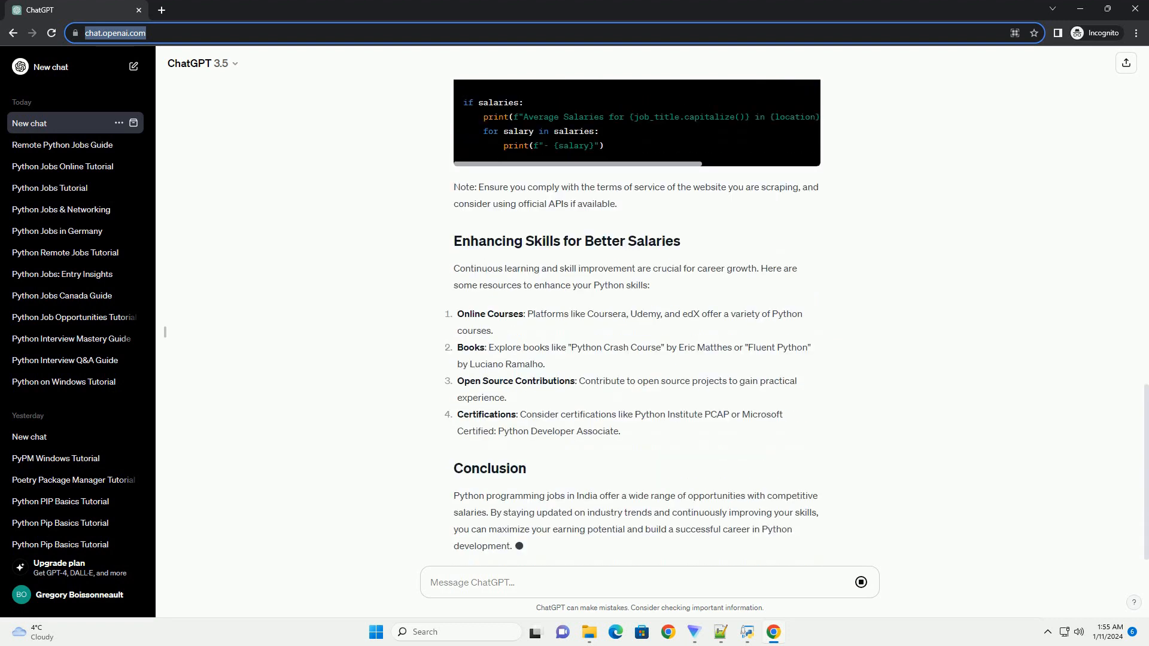
pyautogui.scroll(3)
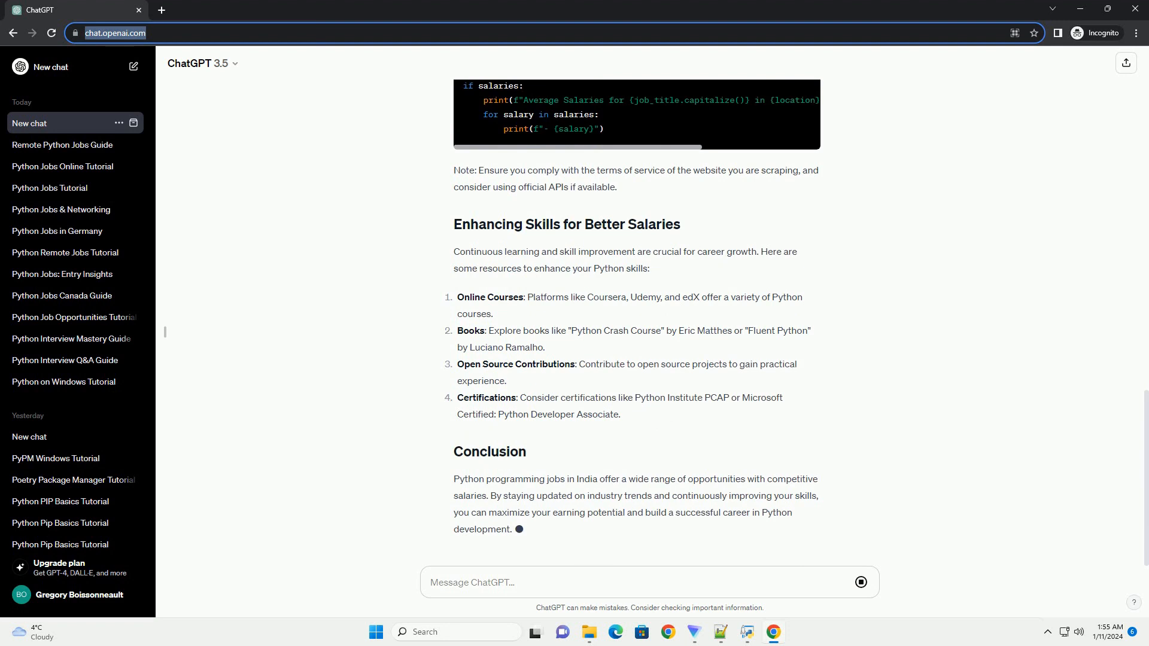